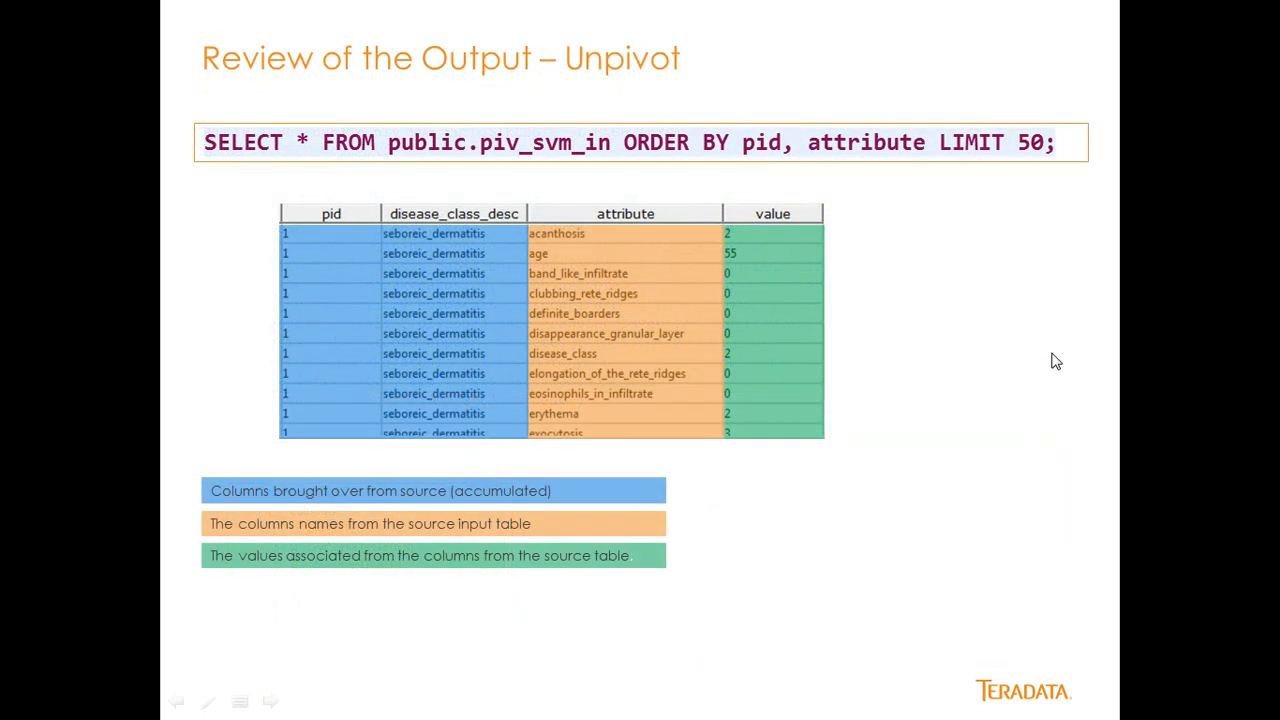
pyautogui.moveTo(475, 161)
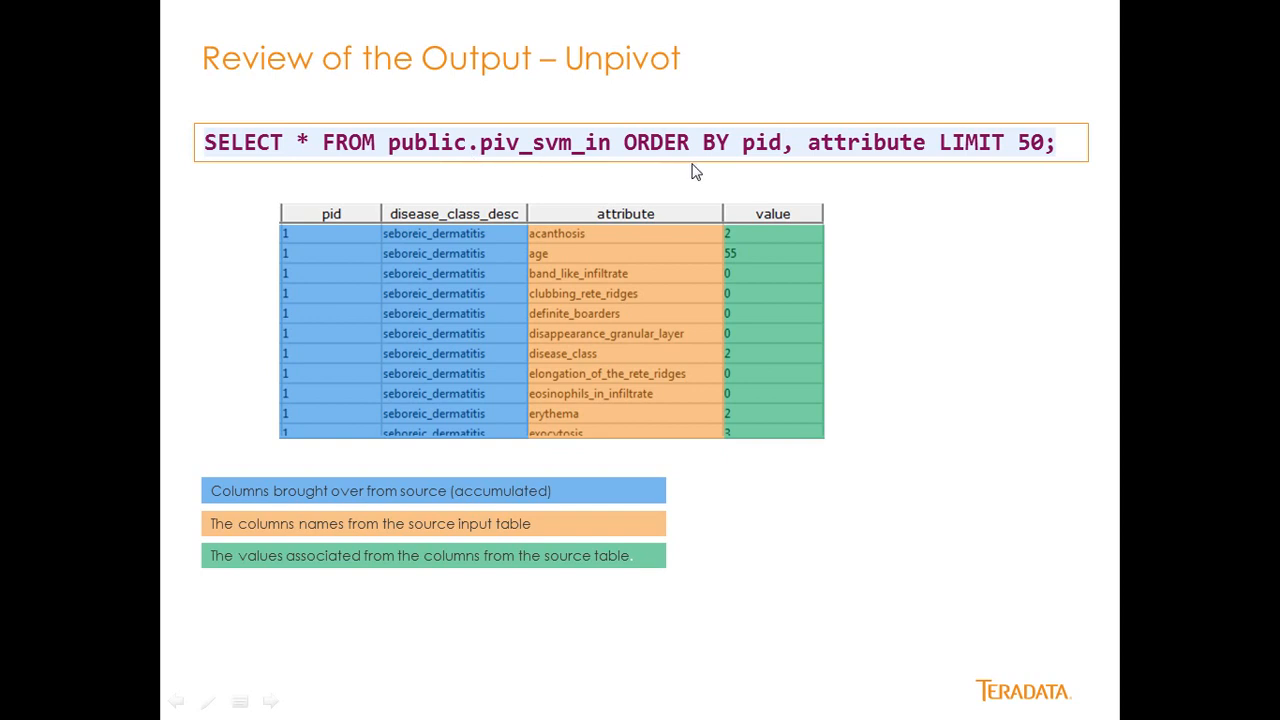
pyautogui.moveTo(951, 166)
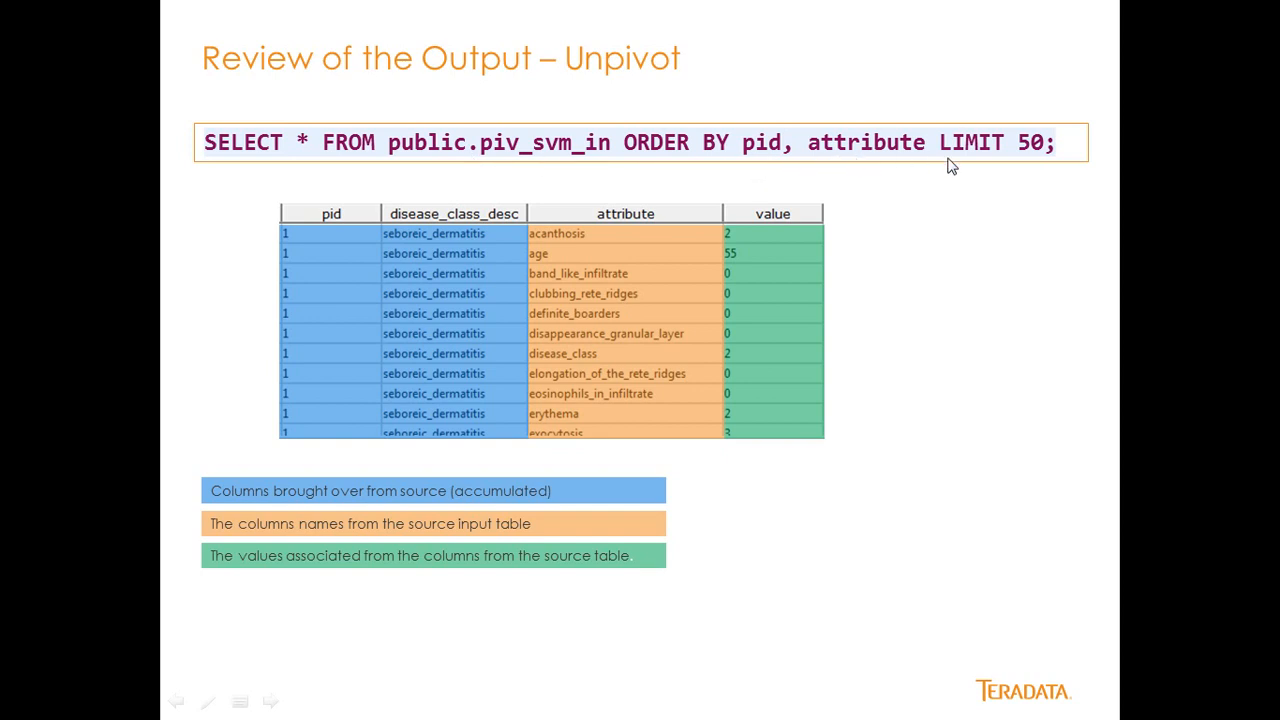
pyautogui.moveTo(320, 240)
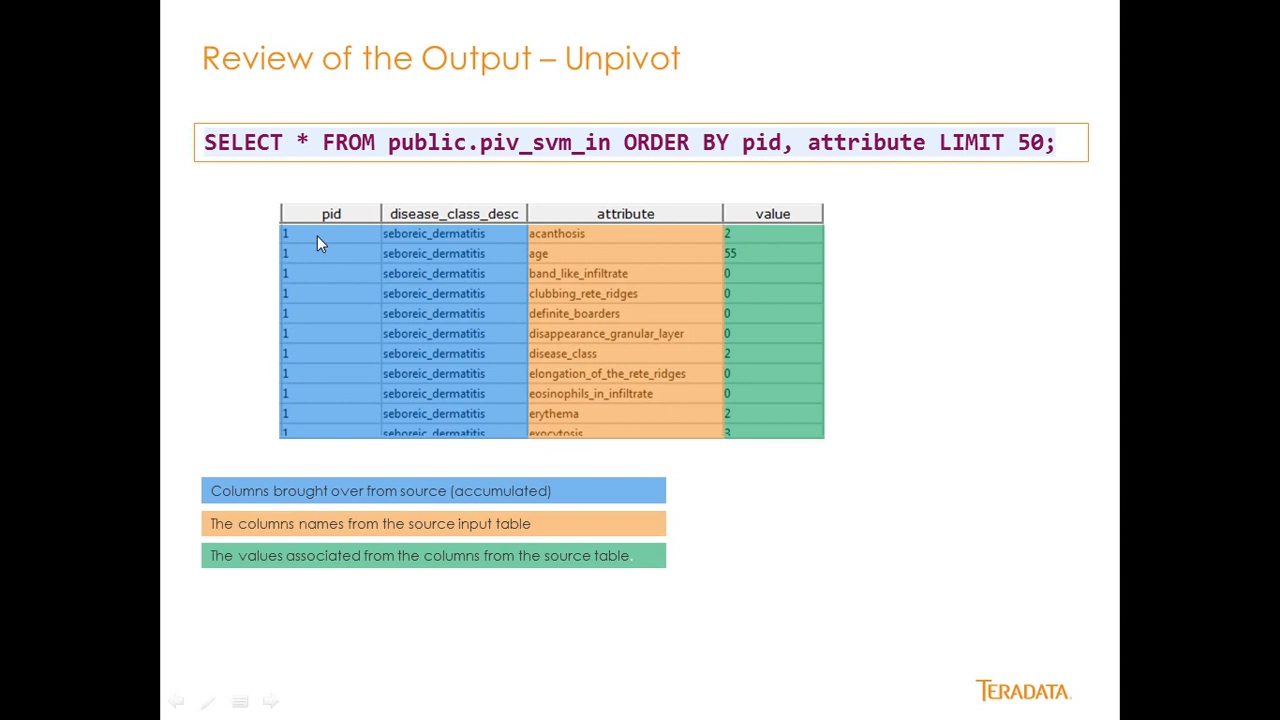
pyautogui.moveTo(310, 388)
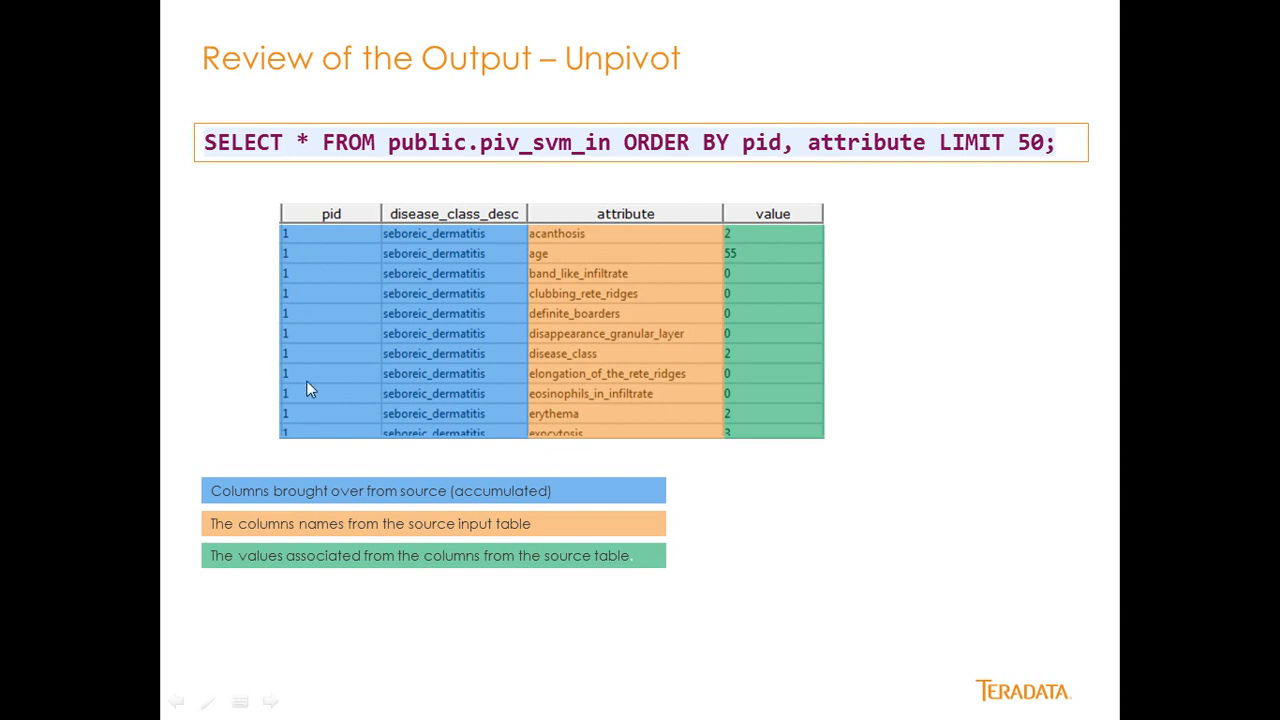
pyautogui.moveTo(347, 368)
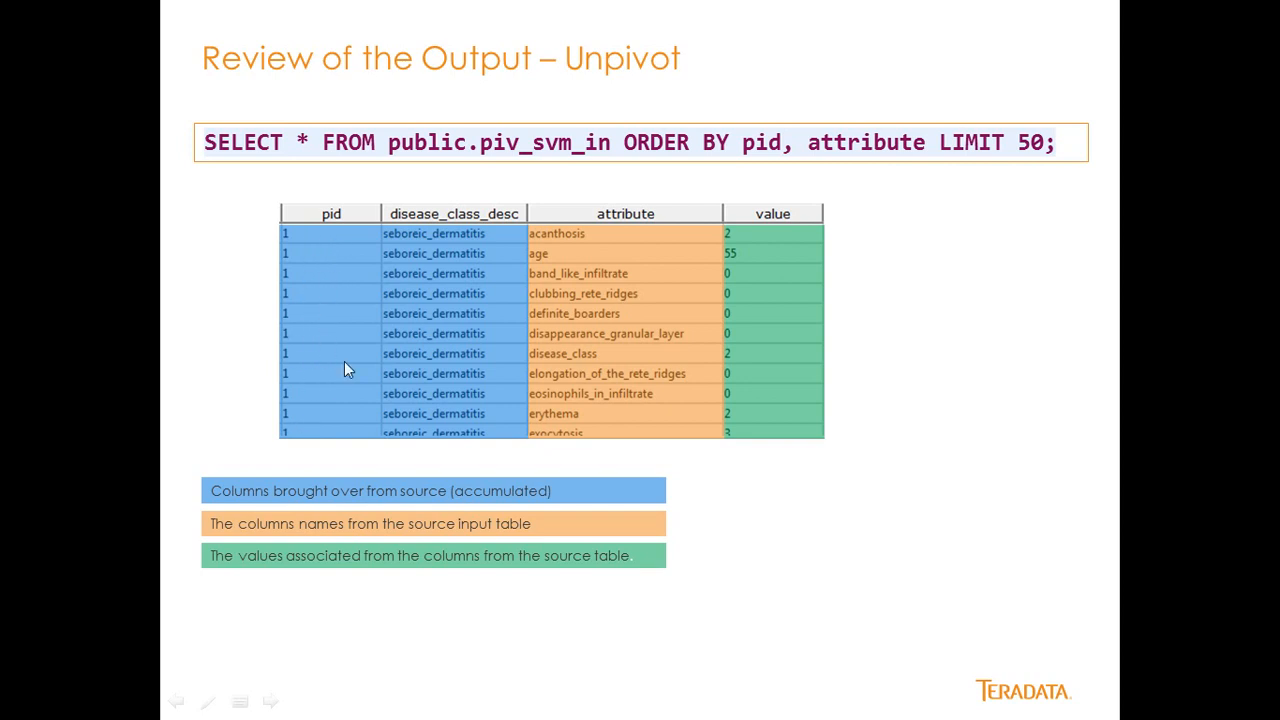
pyautogui.moveTo(445, 385)
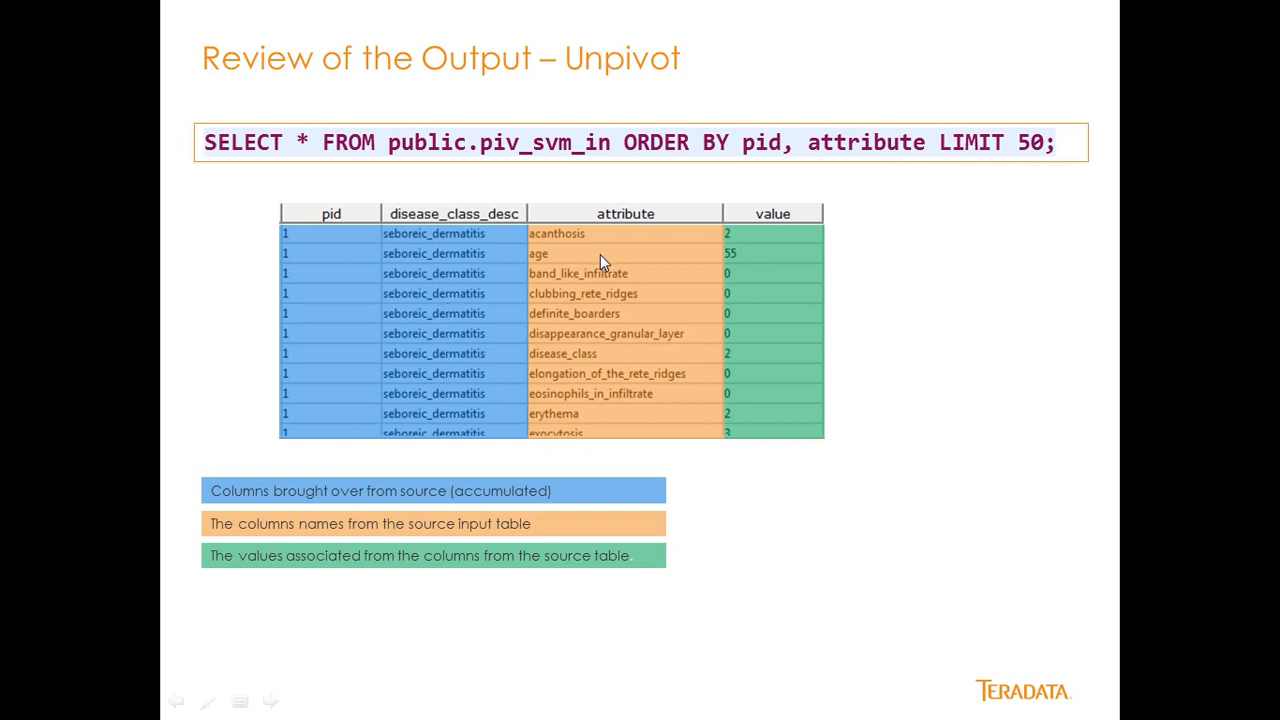
pyautogui.moveTo(645, 250)
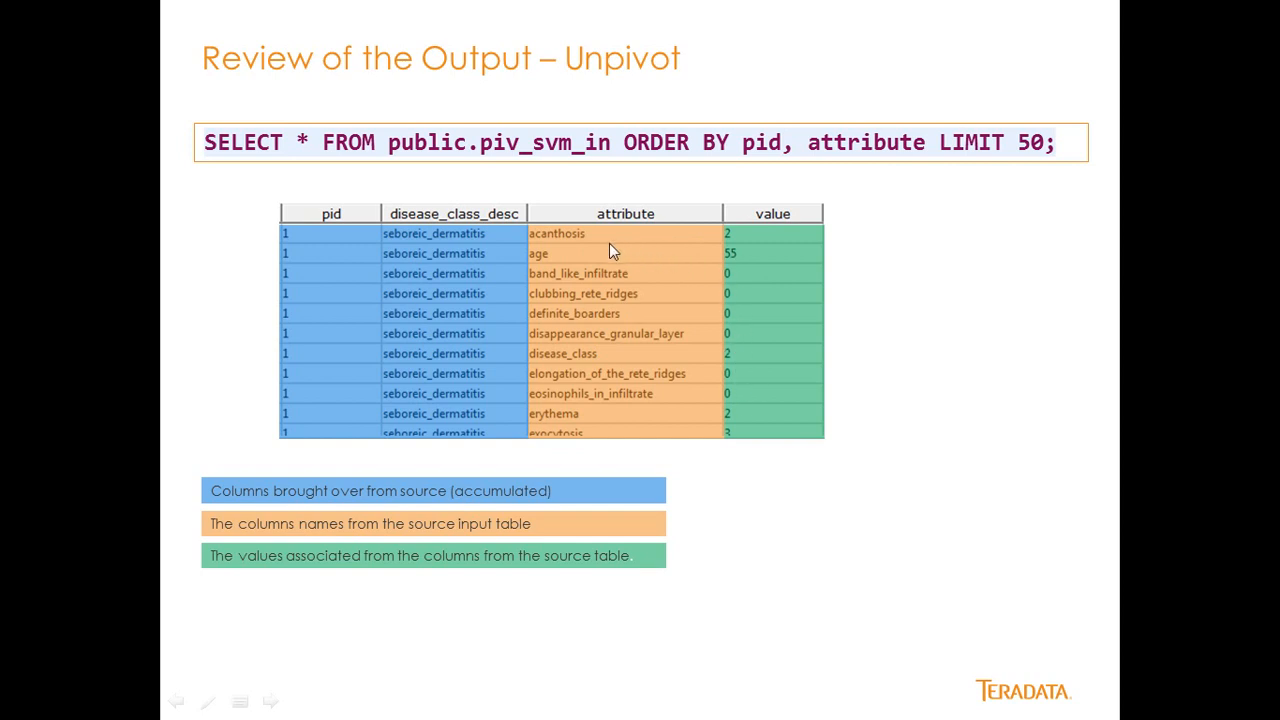
pyautogui.moveTo(612, 250)
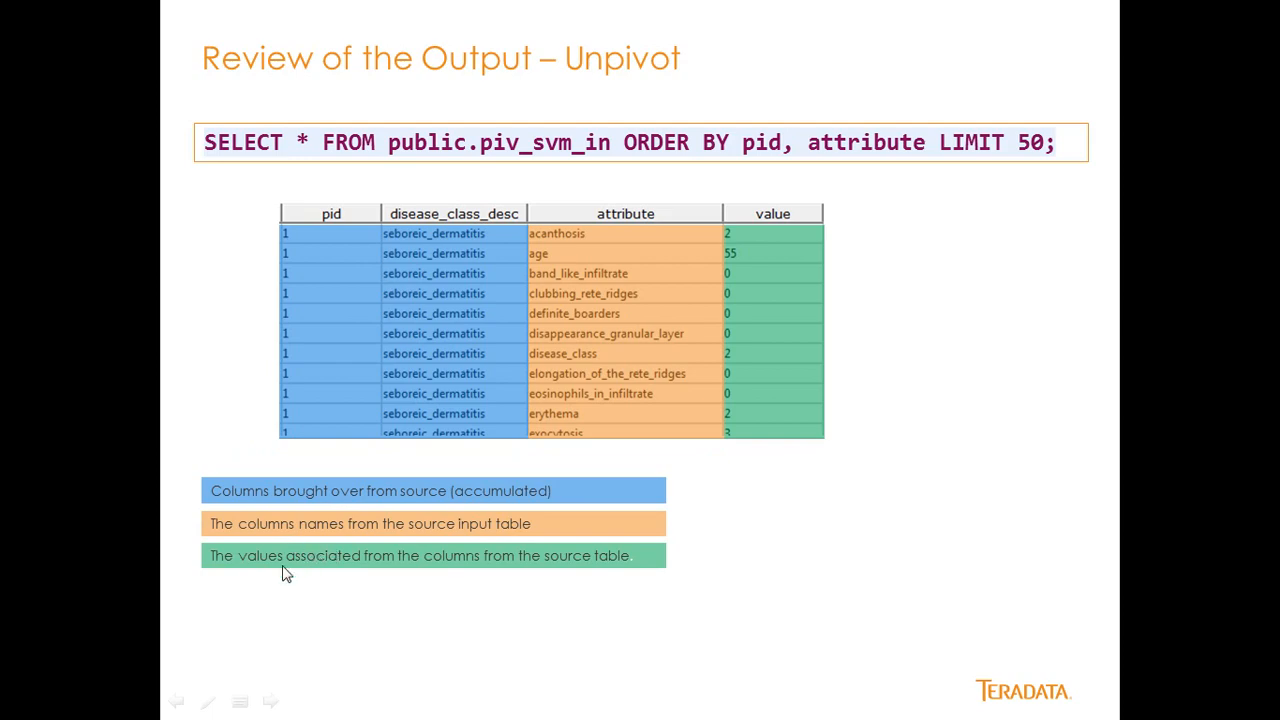
pyautogui.moveTo(322, 577)
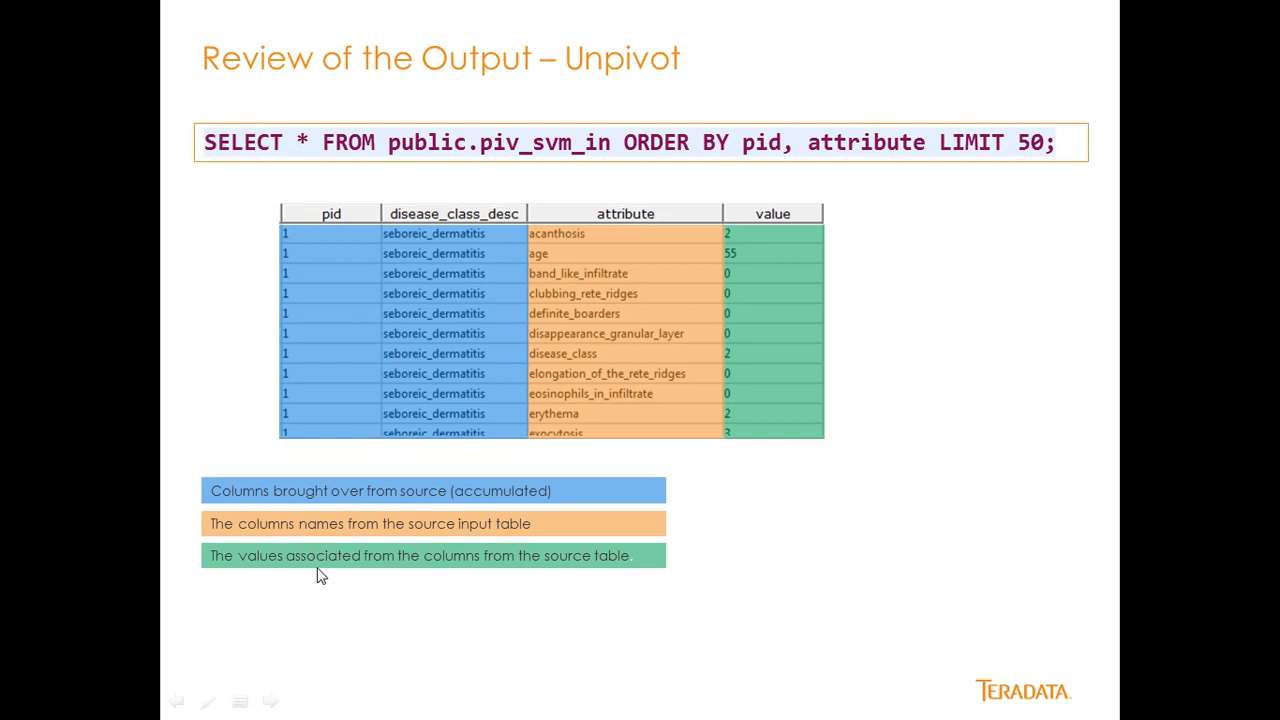